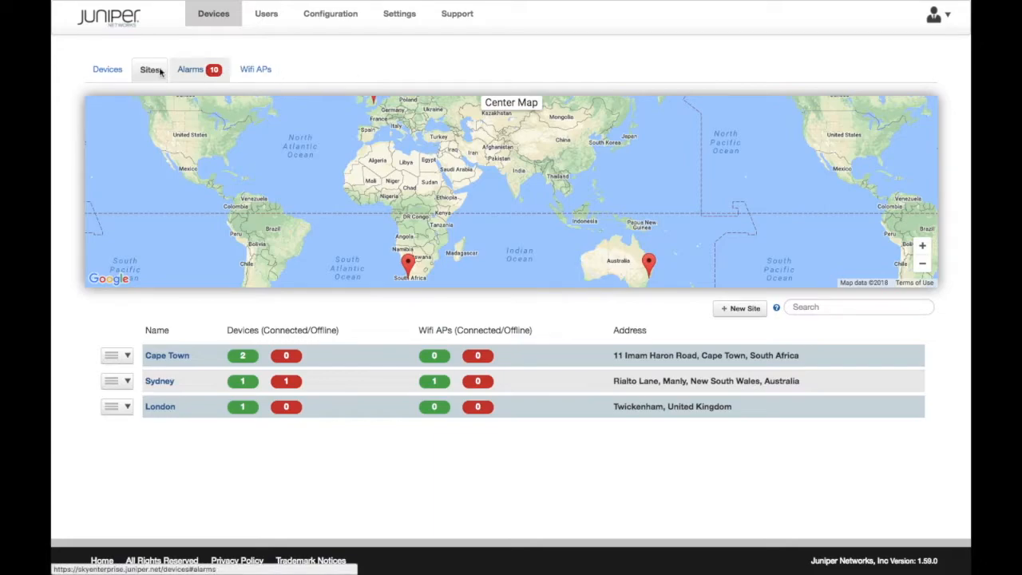
- Open the company's Devices list from the Sites tab
left_click(106, 70)
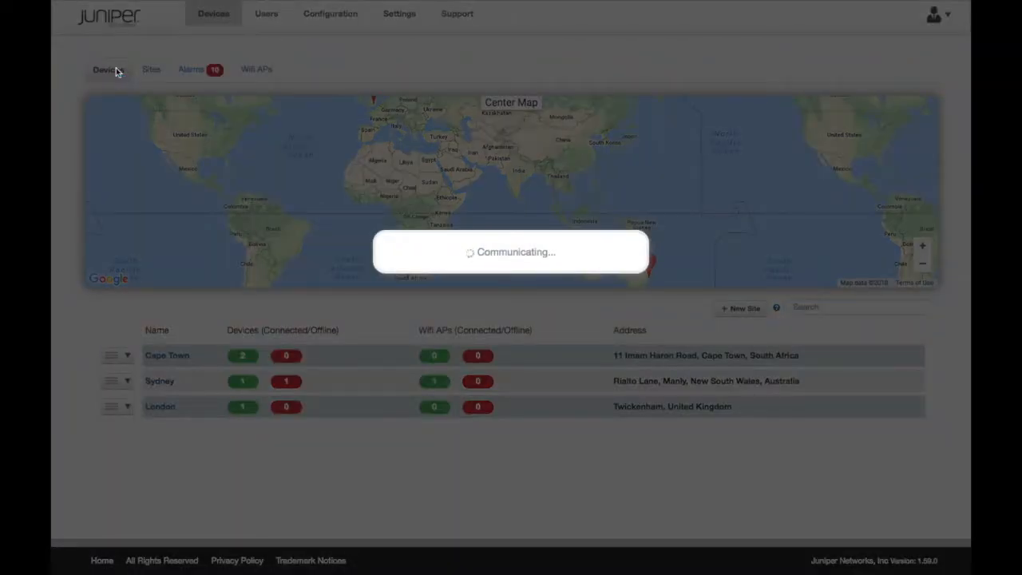
- Review the Devices table with each host's status, then go to the Wifi APs list
left_click(109, 70)
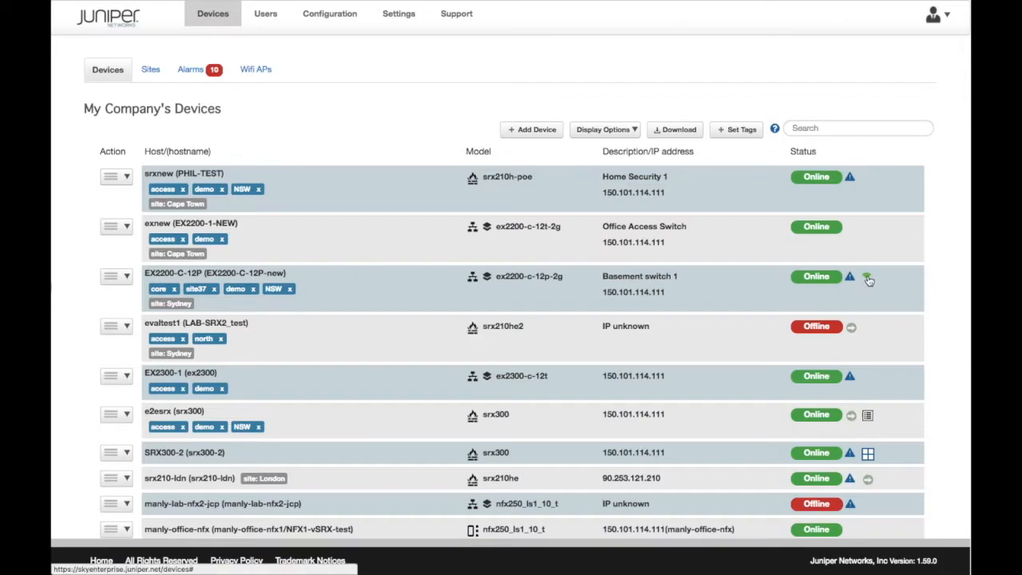
mouse_move(868, 278)
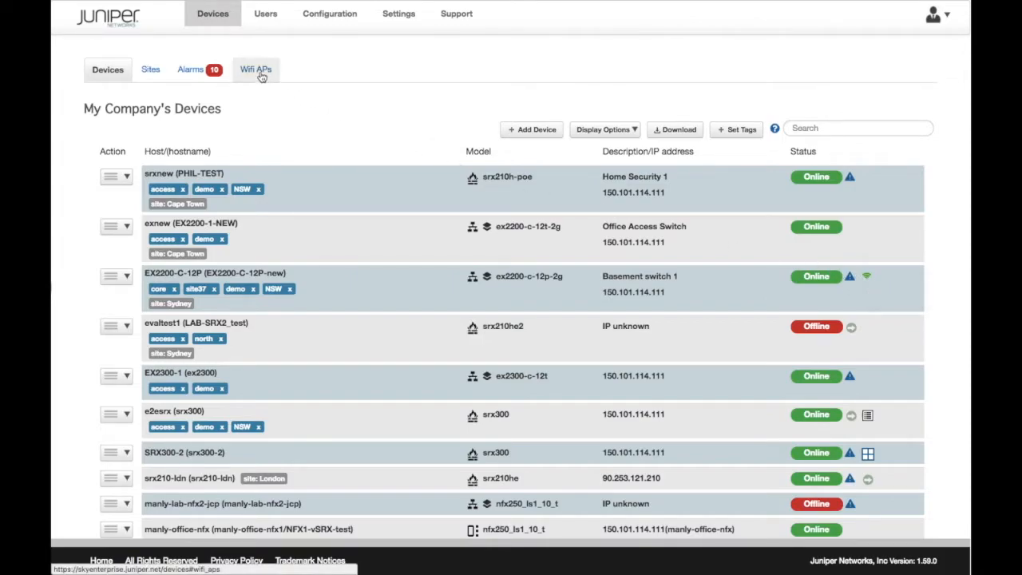
left_click(255, 70)
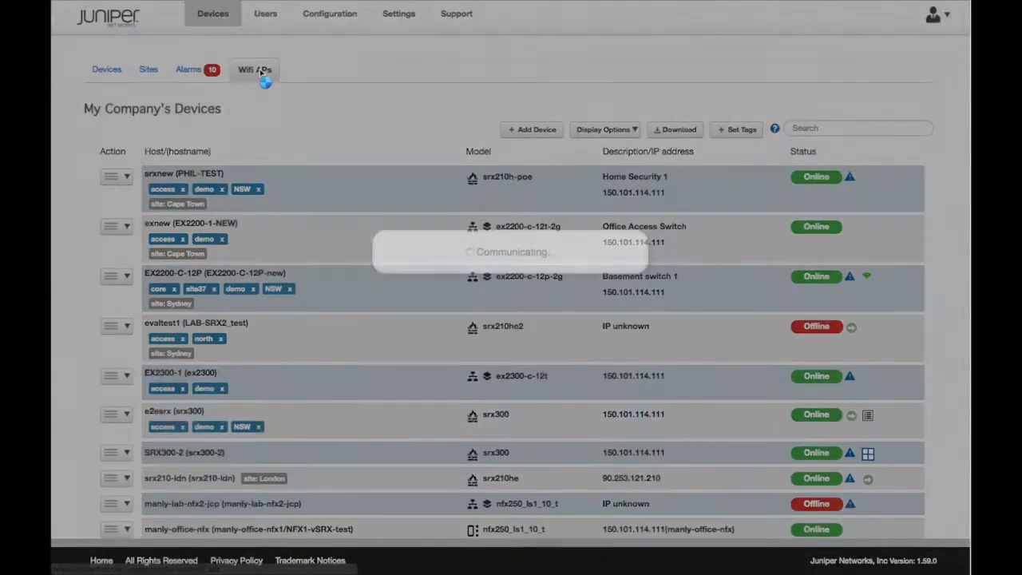
- Show the two AP_122 access points and expand the Action menu for AH-095140
left_click(256, 70)
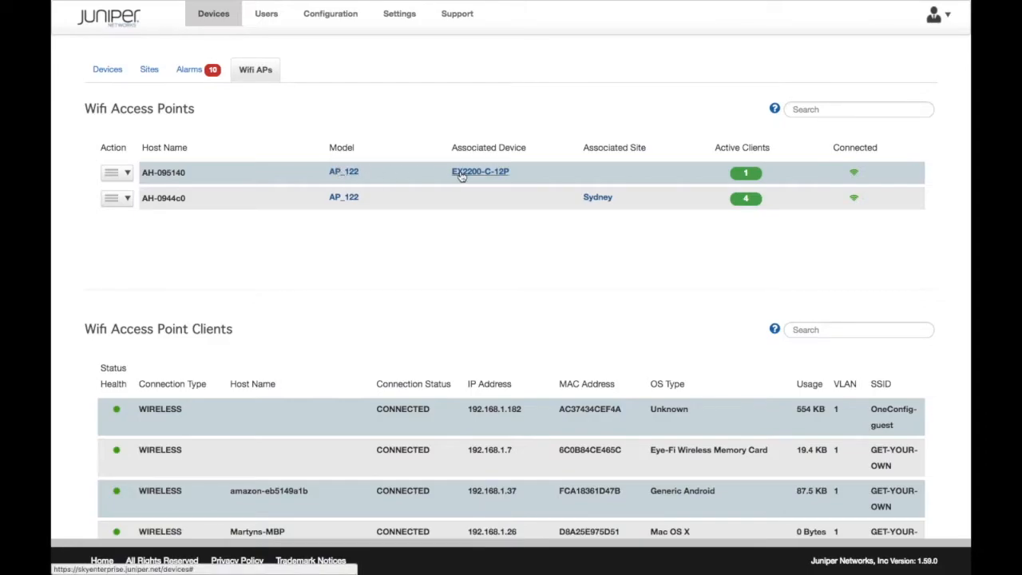
mouse_move(597, 198)
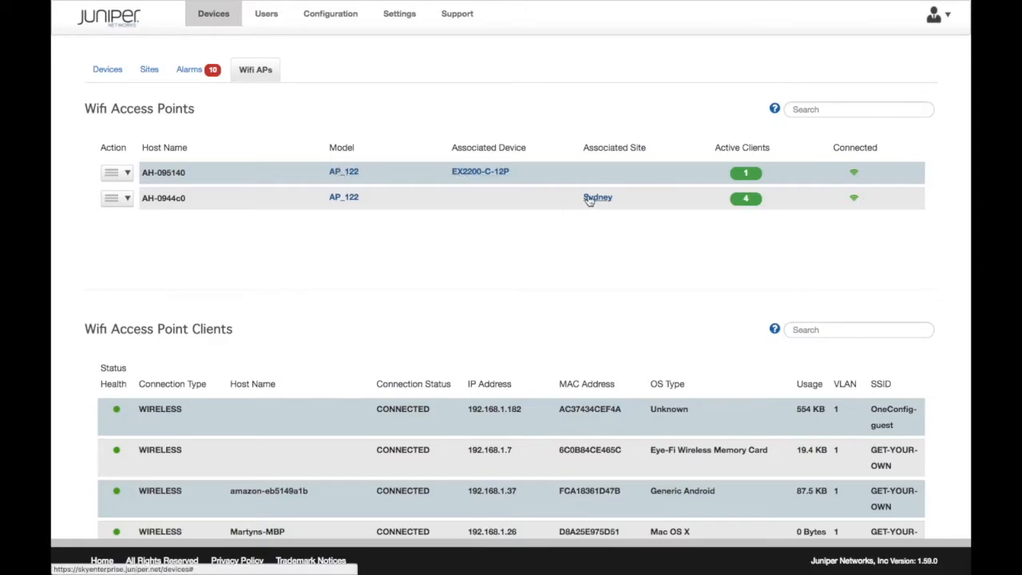
mouse_move(740, 200)
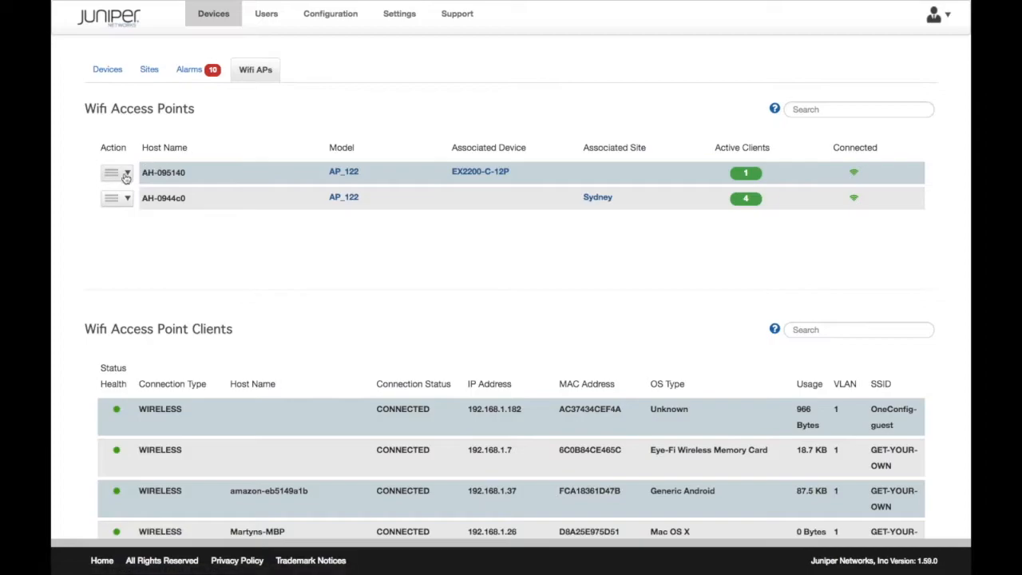
left_click(116, 173)
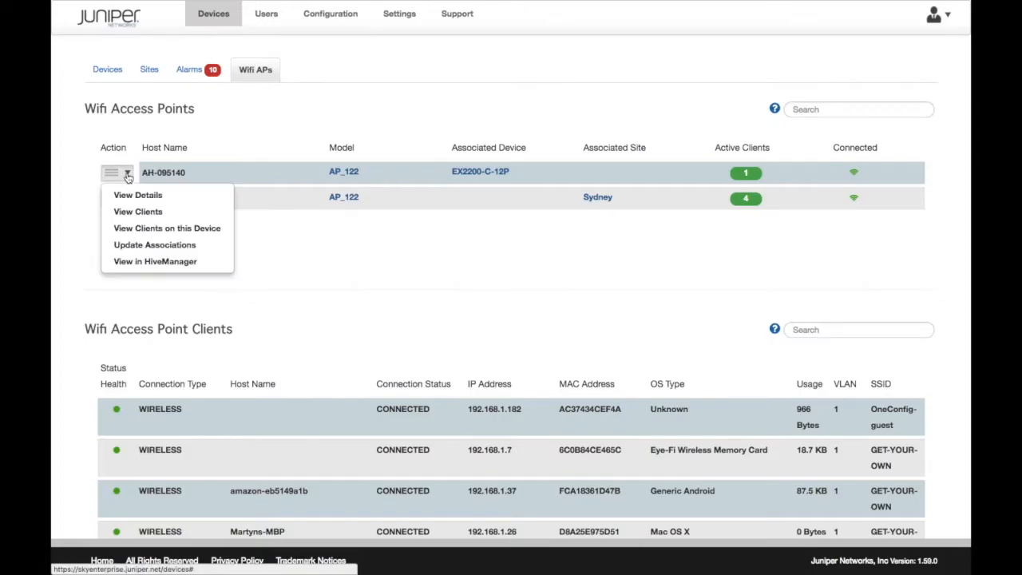
mouse_move(166, 227)
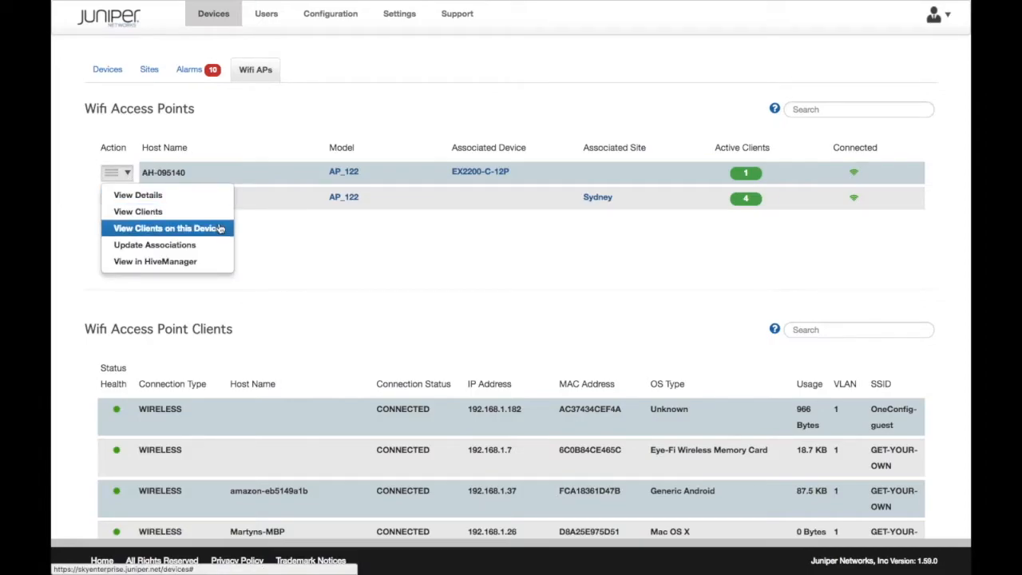
mouse_move(155, 262)
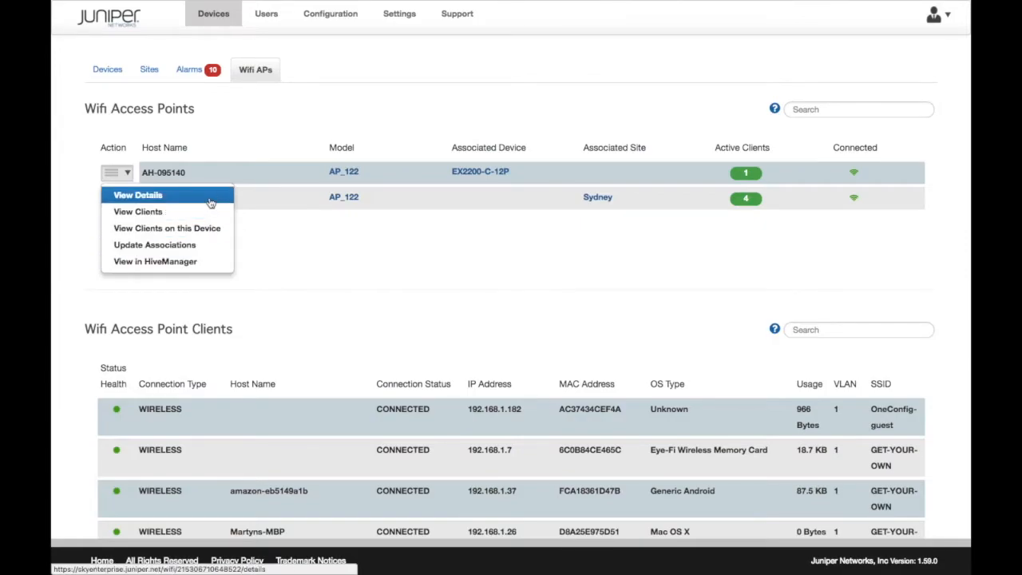
- View AH-095140's details (AP_122, OS 8.1.2.1, one client), close them, and go to Settings
left_click(138, 194)
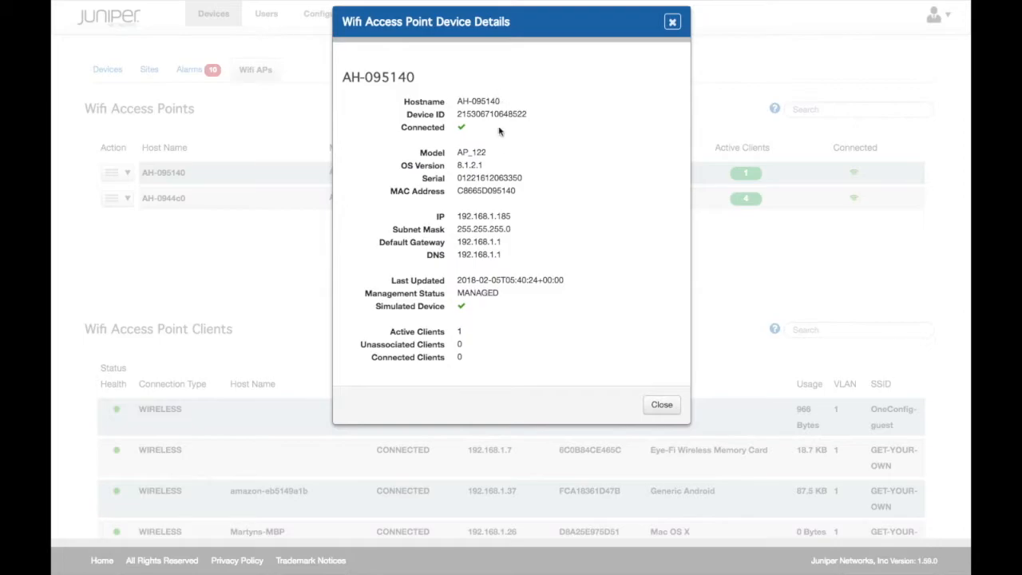
left_click(661, 404)
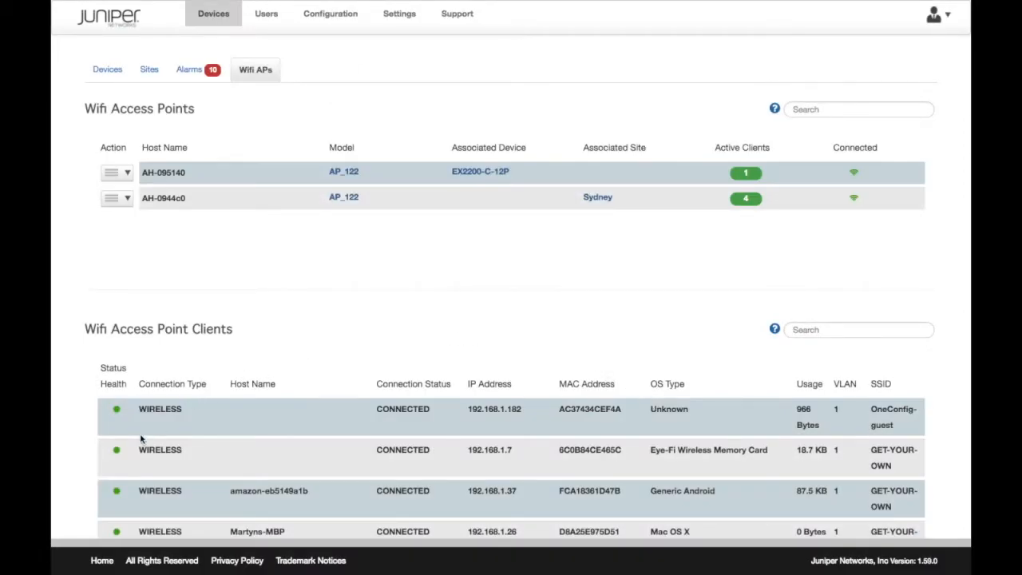
mouse_move(115, 450)
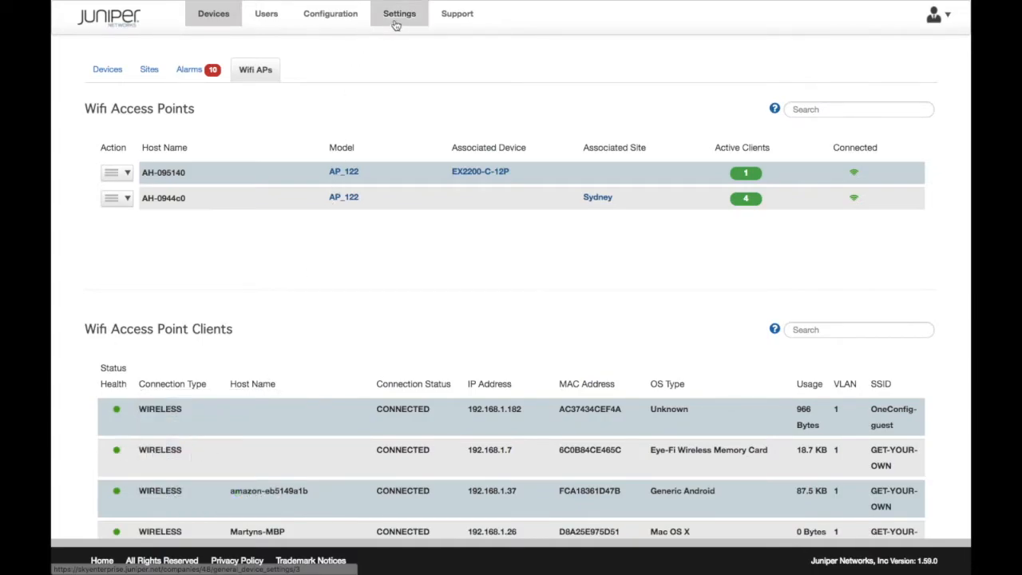
left_click(399, 13)
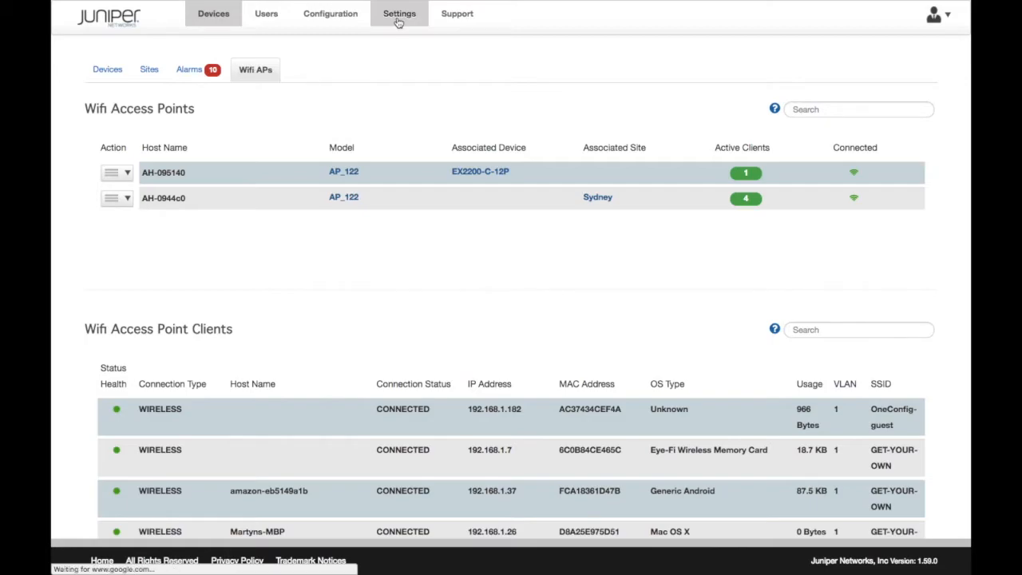
- Review the Aerohive owner ID, token and regional data center under Settings > General, then return to Devices
left_click(399, 13)
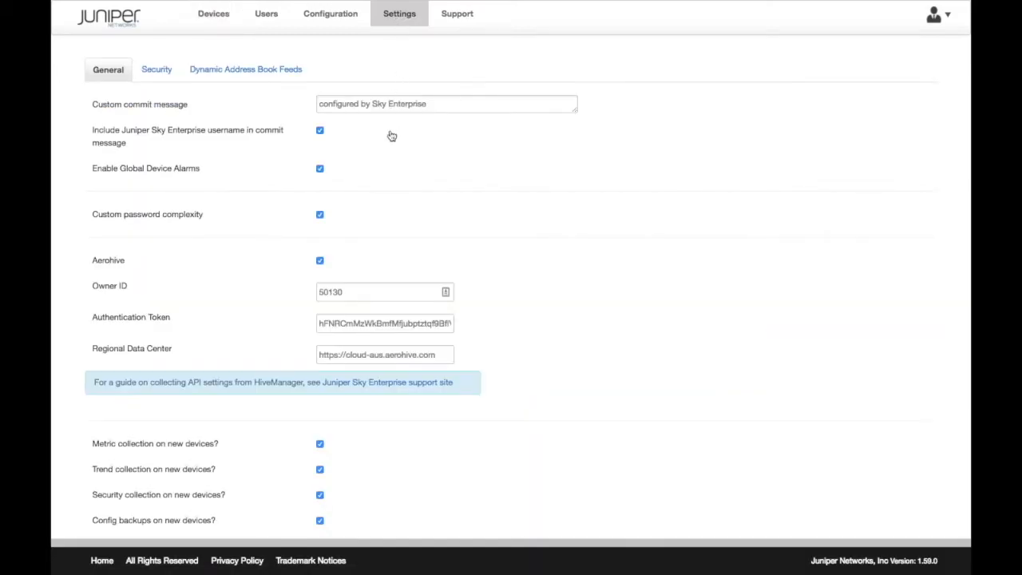
scroll("down", 3)
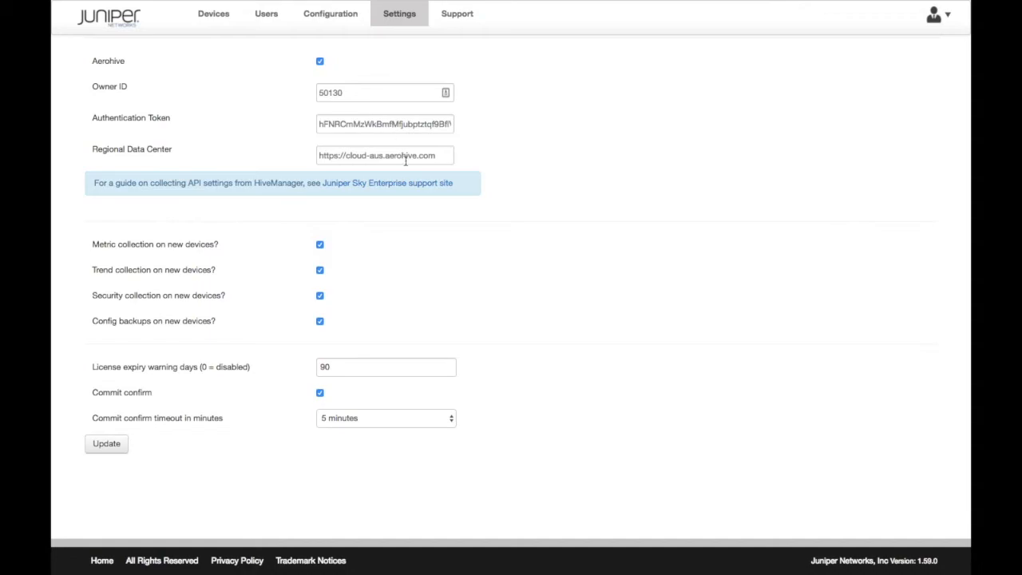
mouse_move(377, 147)
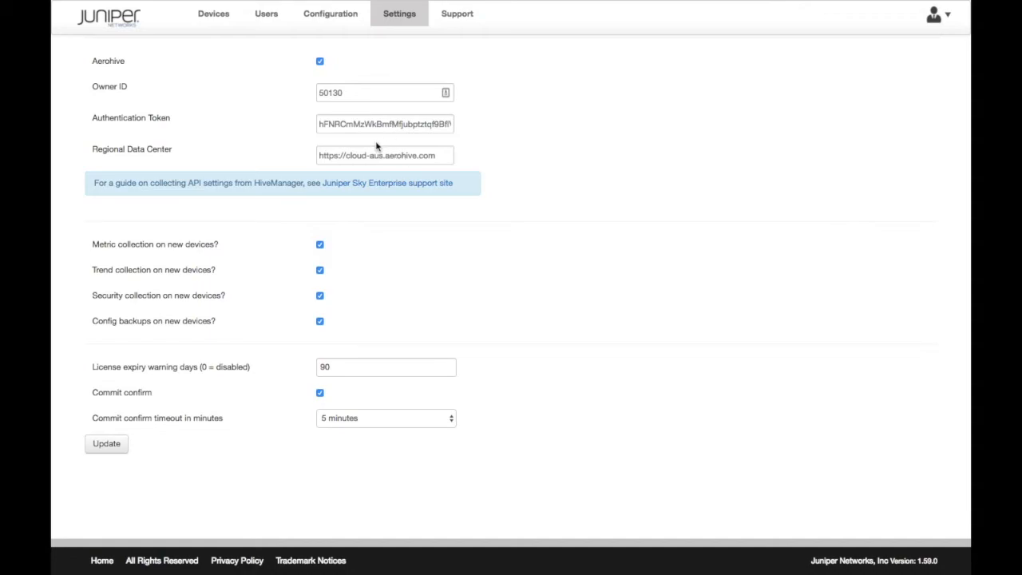
left_click(214, 13)
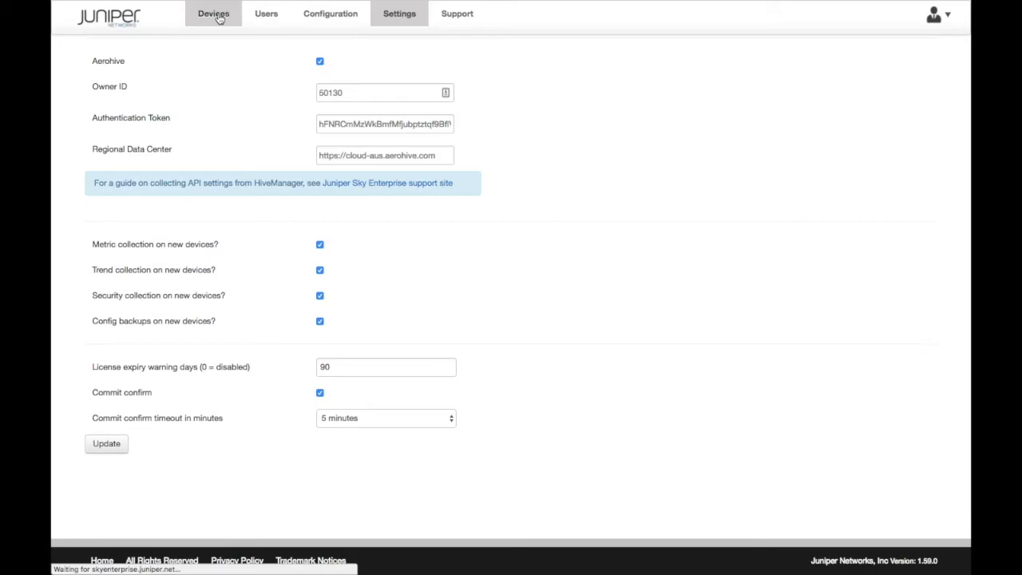
- Return to the Sites overview map showing Cape Town, Sydney and London
left_click(214, 13)
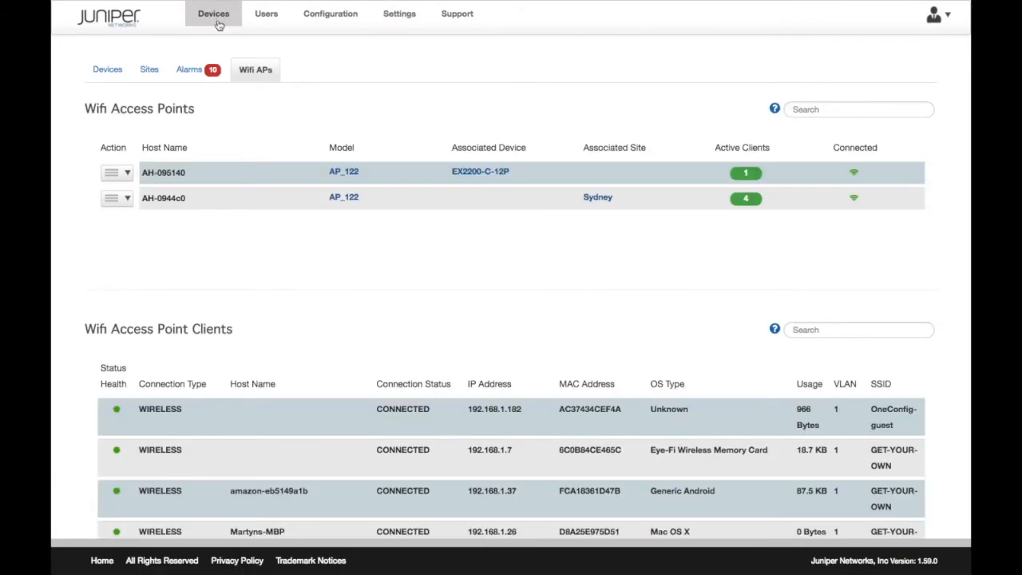
left_click(149, 70)
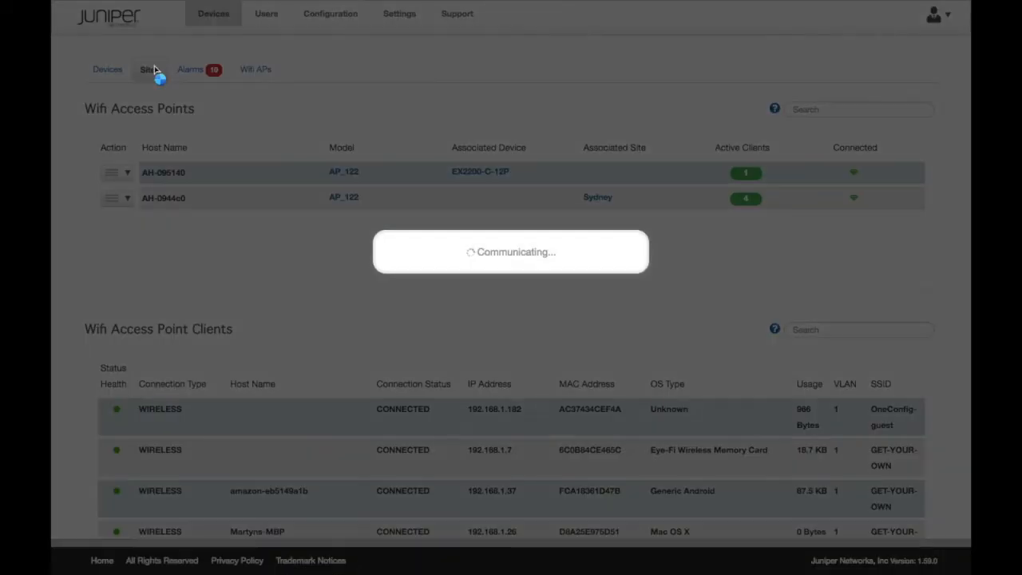
left_click(149, 70)
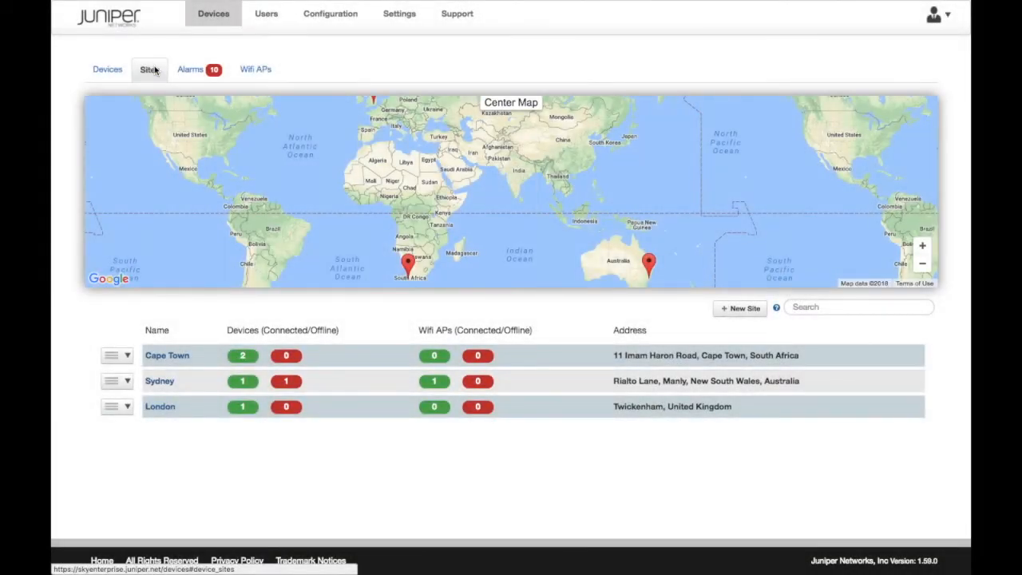